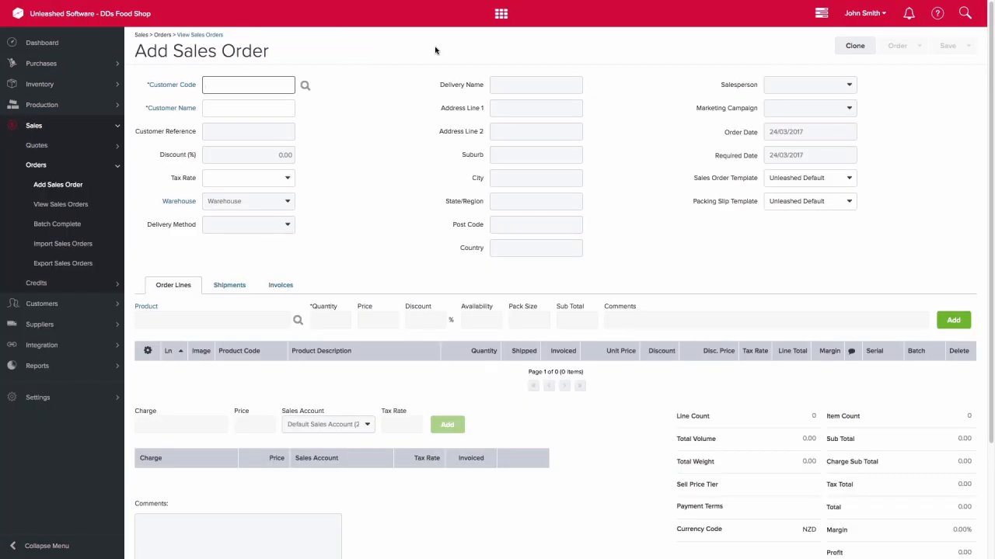
Step: Order 5,500 LICSWEET Licorice packs for customer Queens11, accepting the stock availability warning
type("Queens11")
left_click(212, 320)
type("[LICSWEET] Licorice pack")
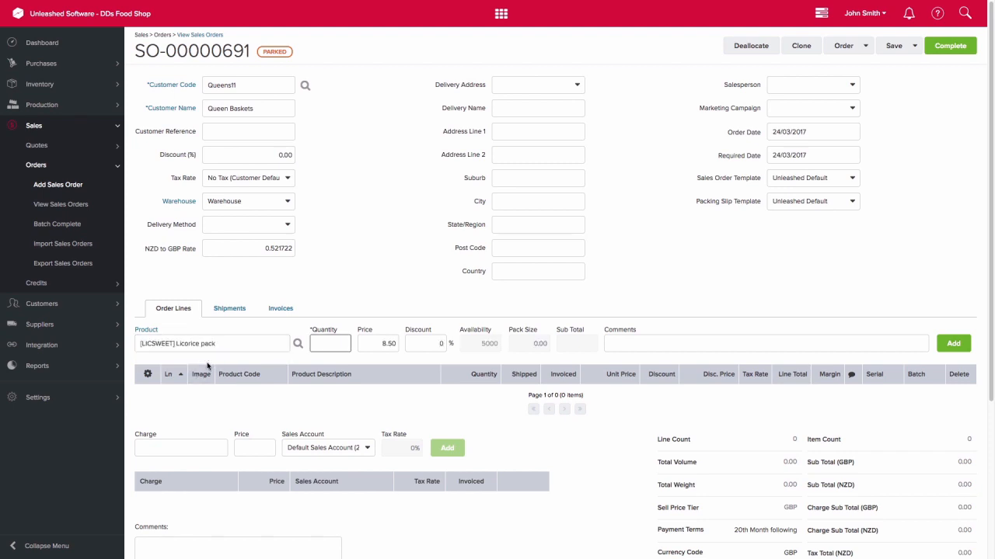
left_click(329, 343)
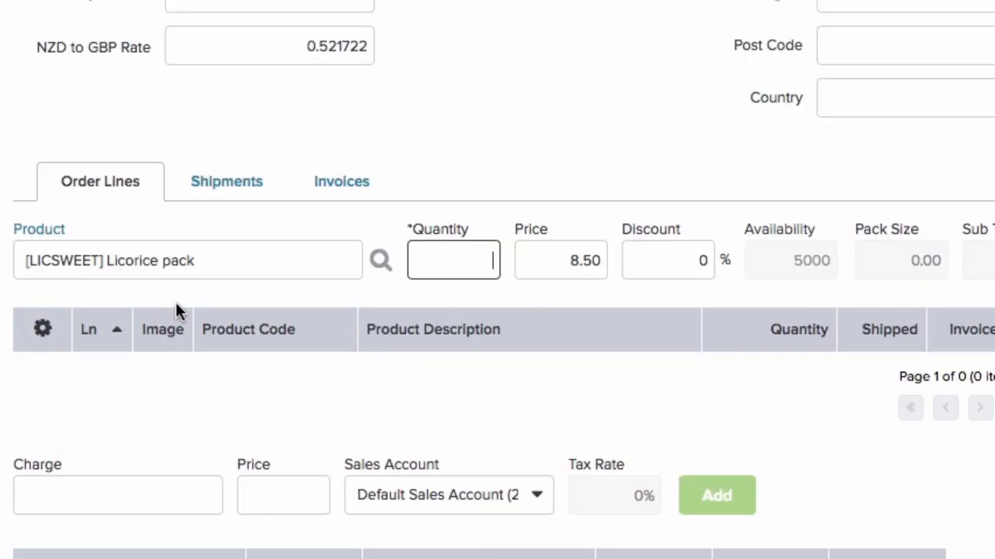
type("5500")
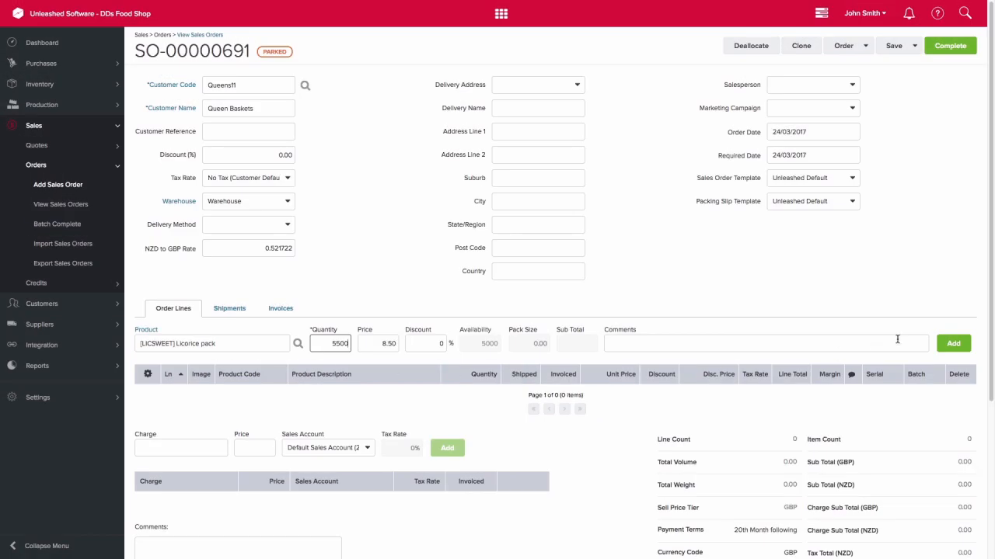
left_click(952, 343)
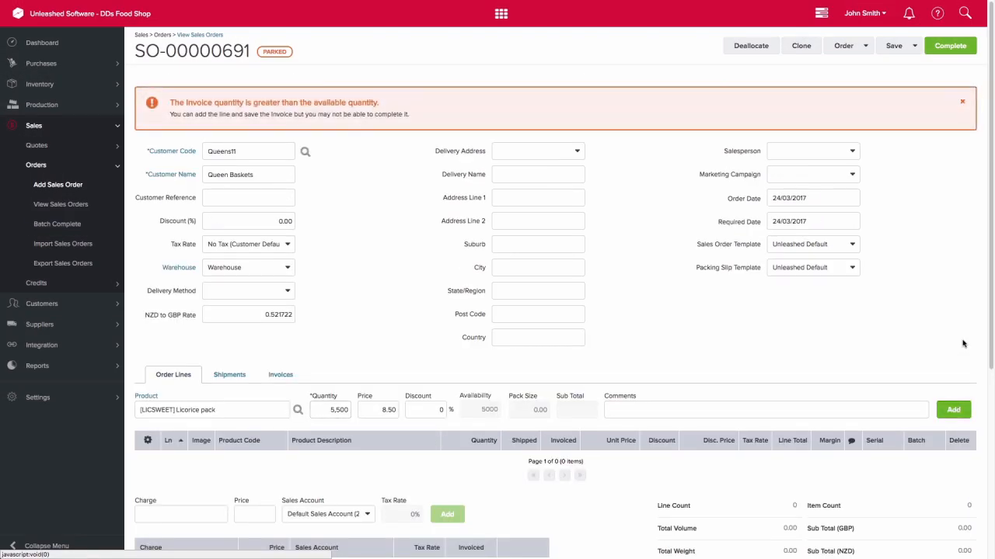
left_click(962, 101)
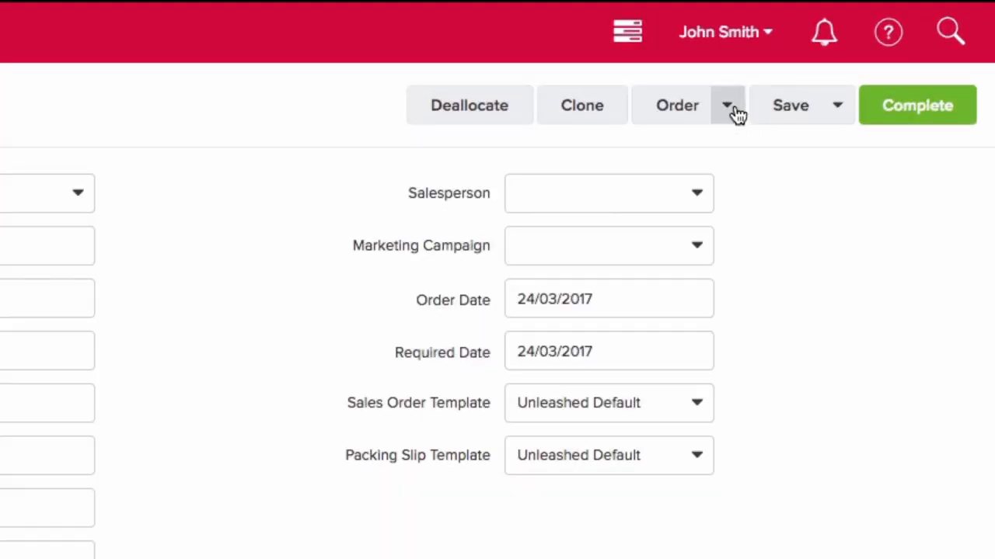
Step: Create a shipment for SO-00000691 shipping 5,000 packs, marked Backordered
left_click(726, 105)
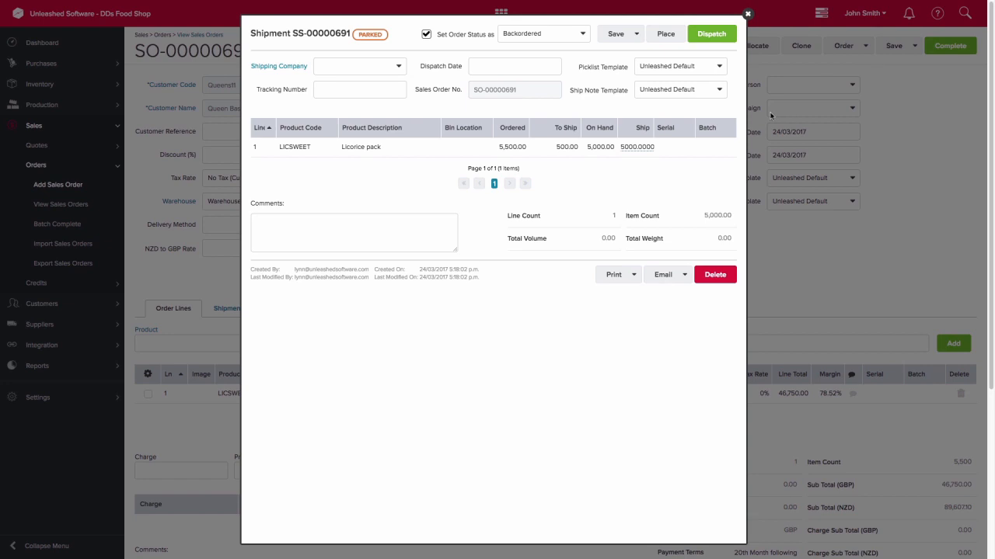
mouse_move(630, 175)
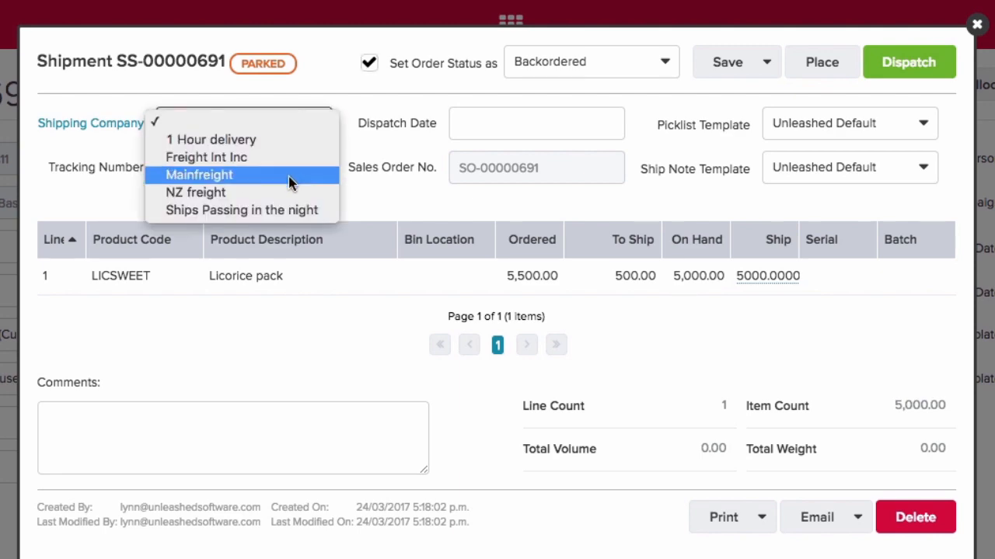
Step: Dispatch the partial shipment with Mainfreight as the shipping company
left_click(198, 174)
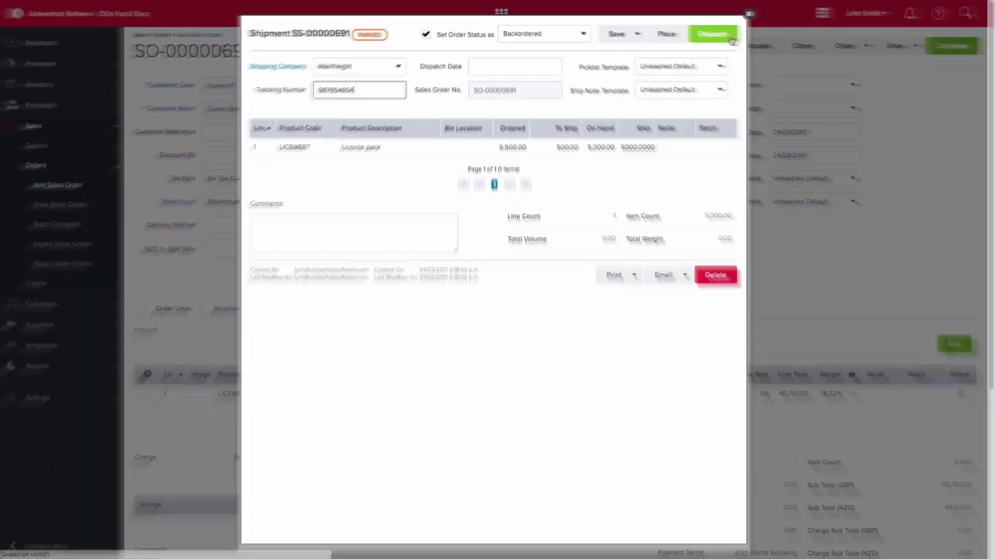
left_click(711, 35)
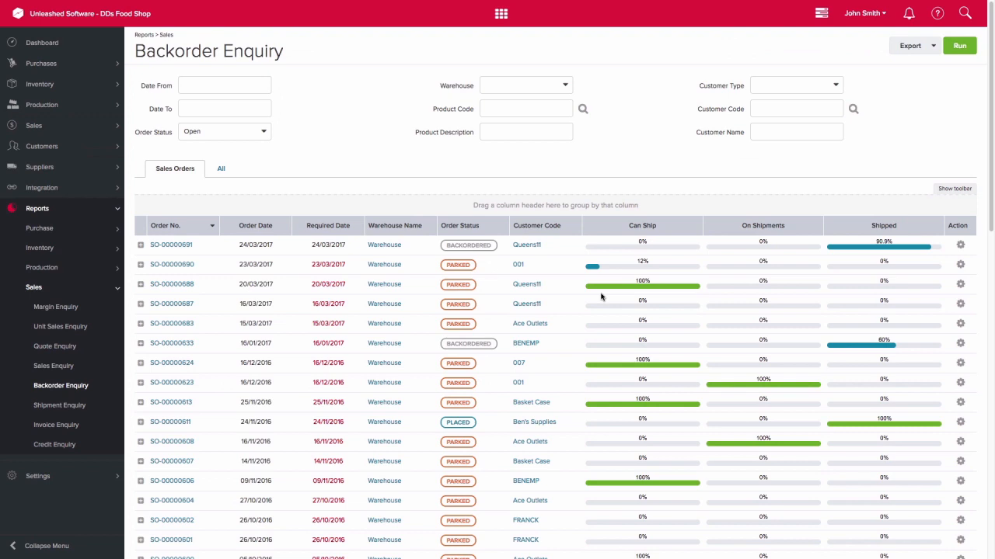
mouse_move(267, 259)
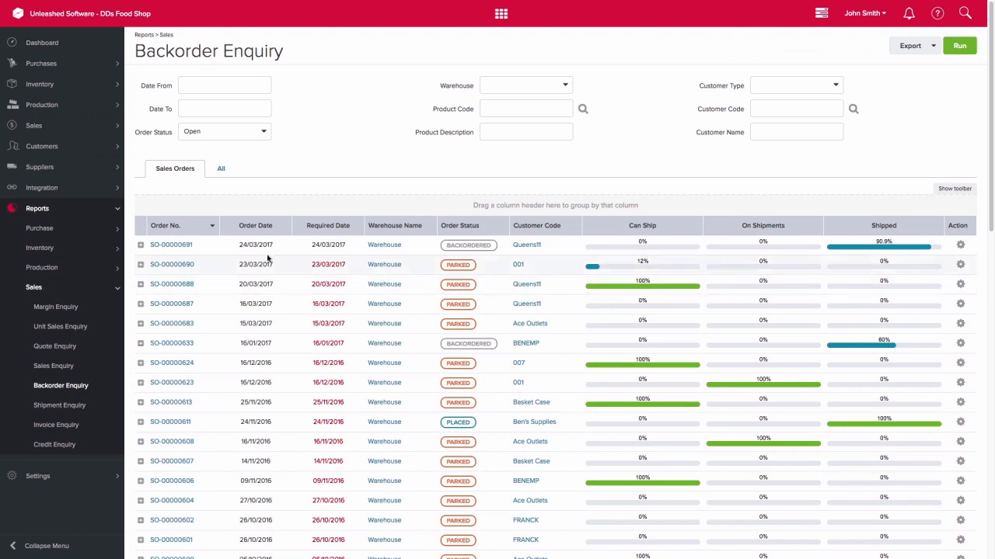